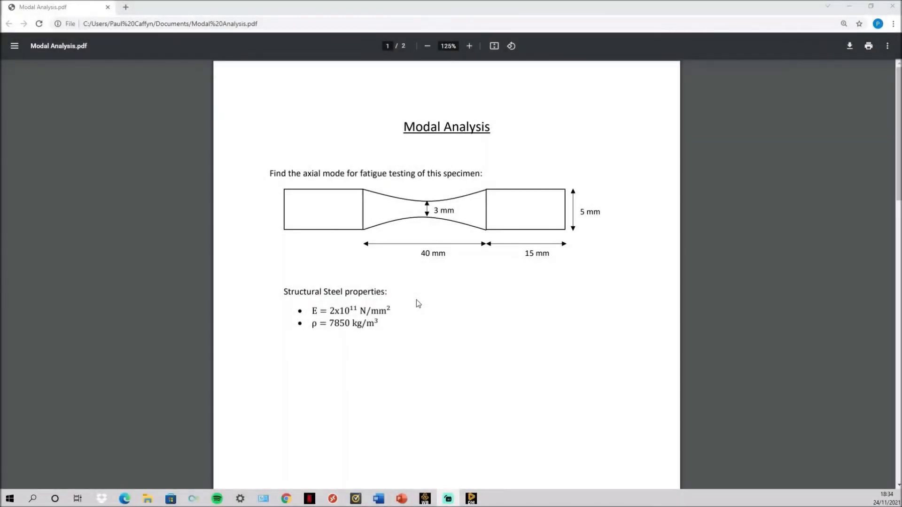
mouse_move(411, 199)
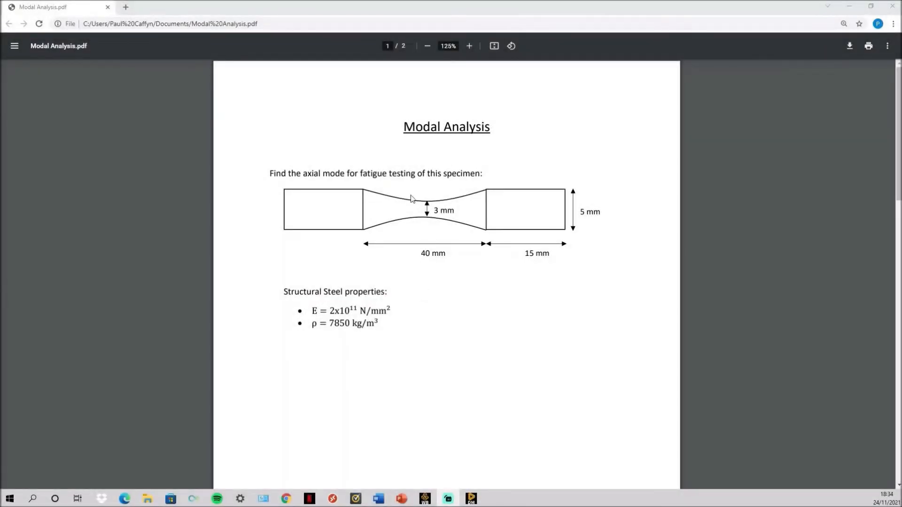
mouse_move(415, 184)
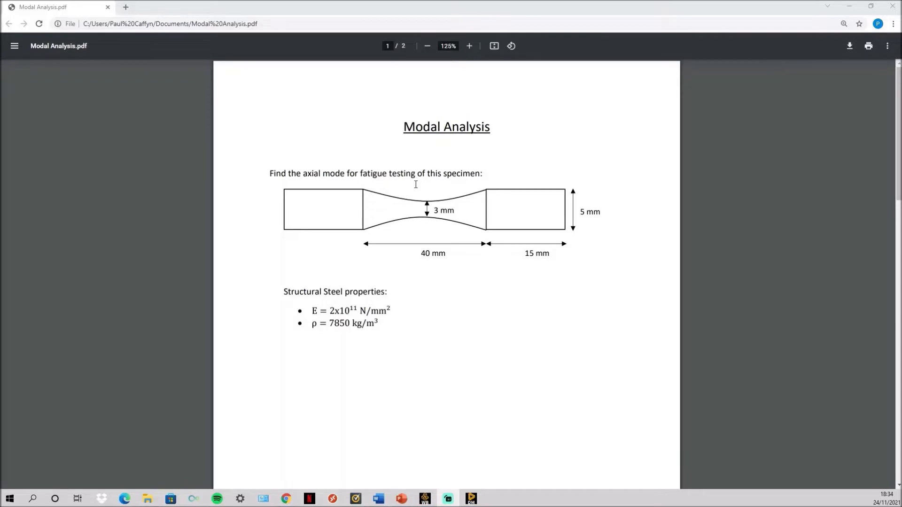
mouse_move(406, 198)
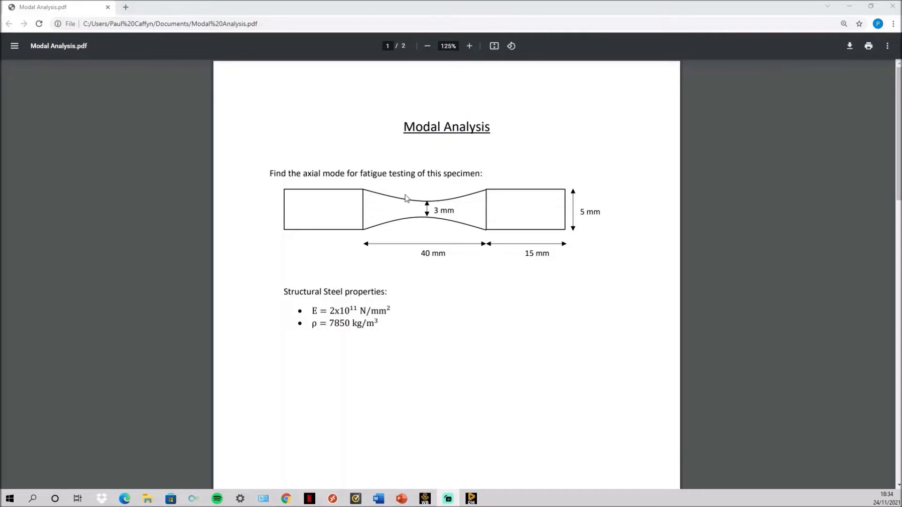
mouse_move(367, 180)
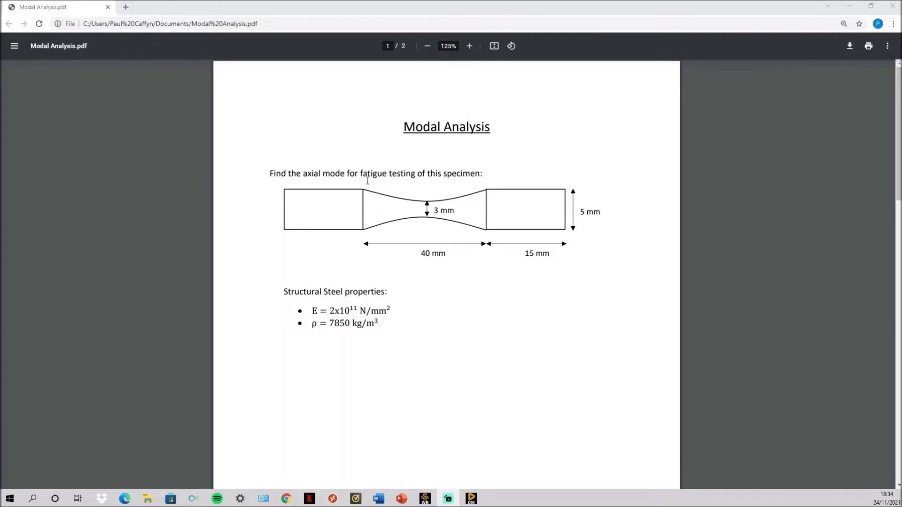
mouse_move(476, 215)
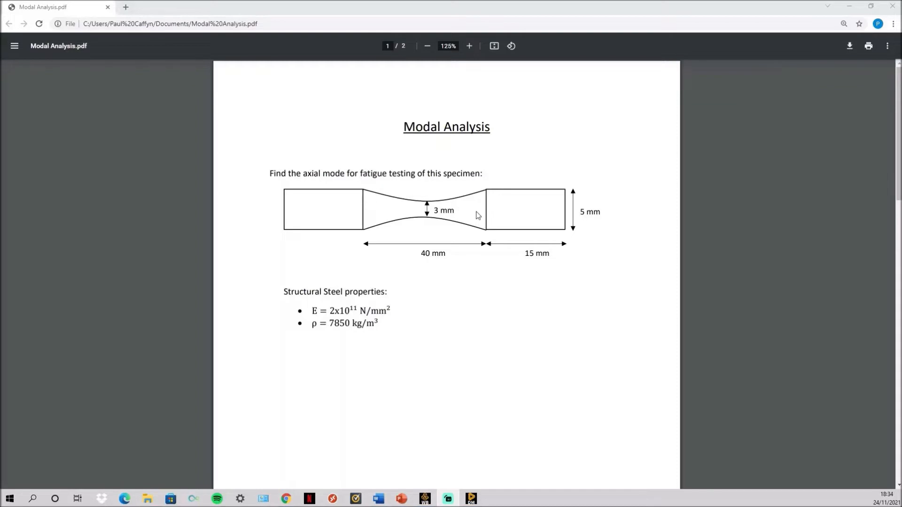
mouse_move(492, 216)
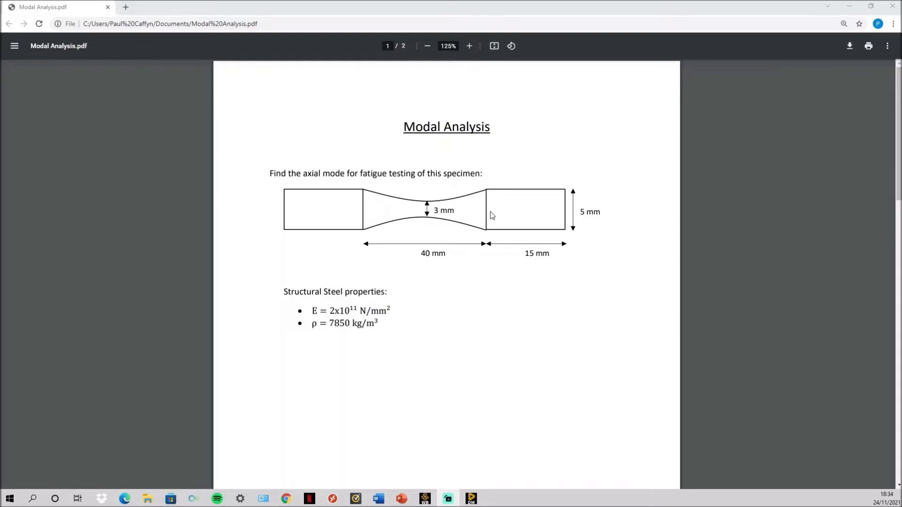
mouse_move(354, 207)
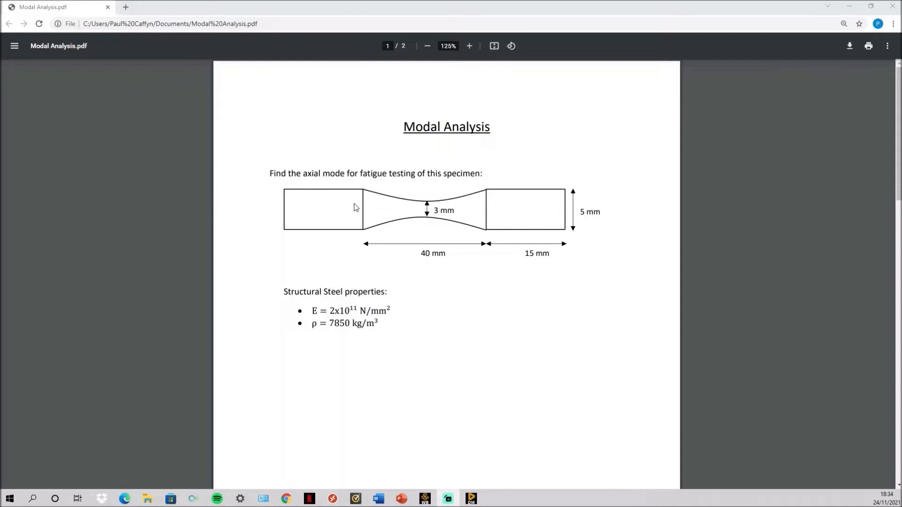
mouse_move(466, 198)
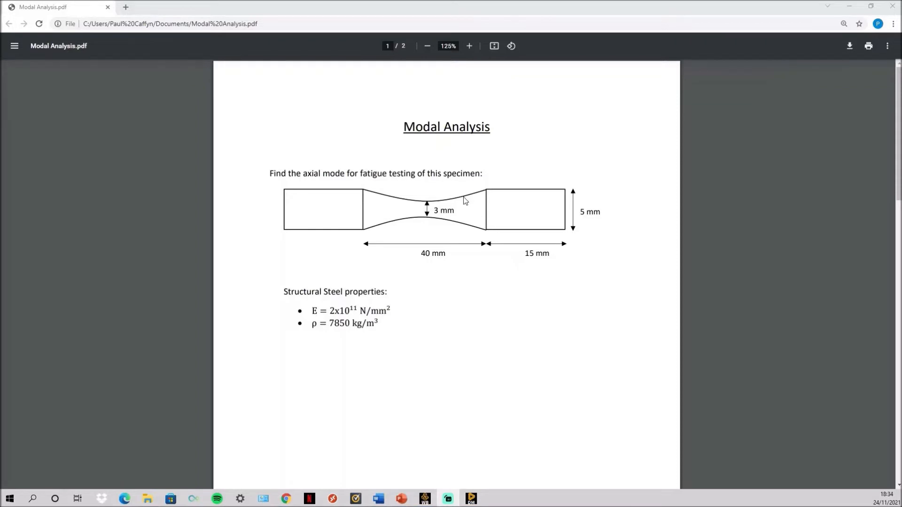
mouse_move(571, 225)
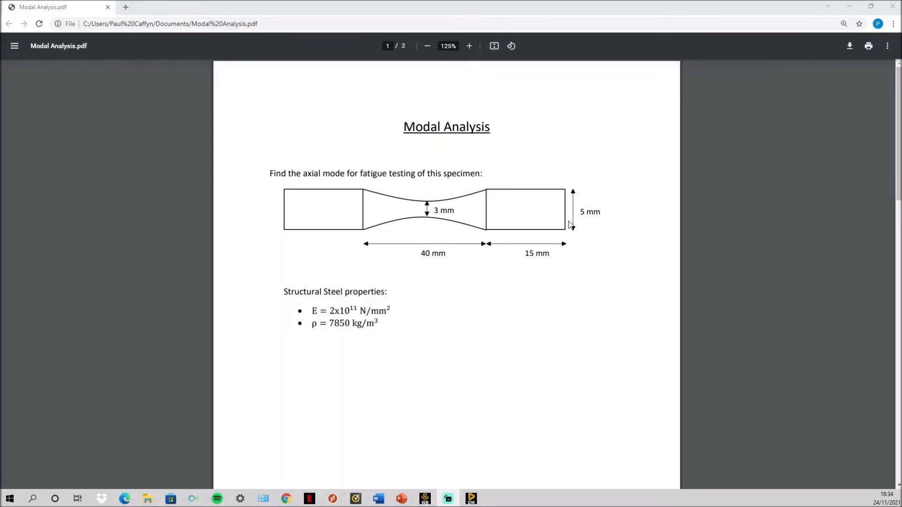
mouse_move(445, 204)
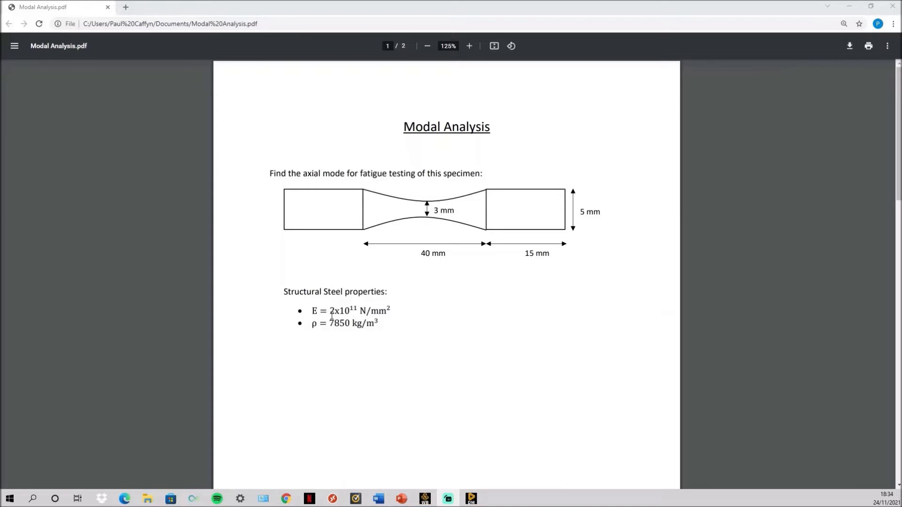
mouse_move(362, 326)
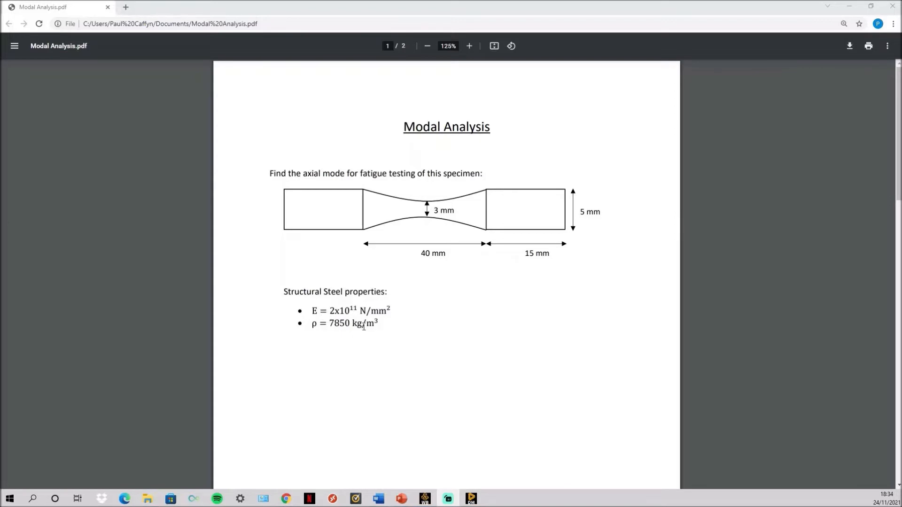
mouse_move(419, 362)
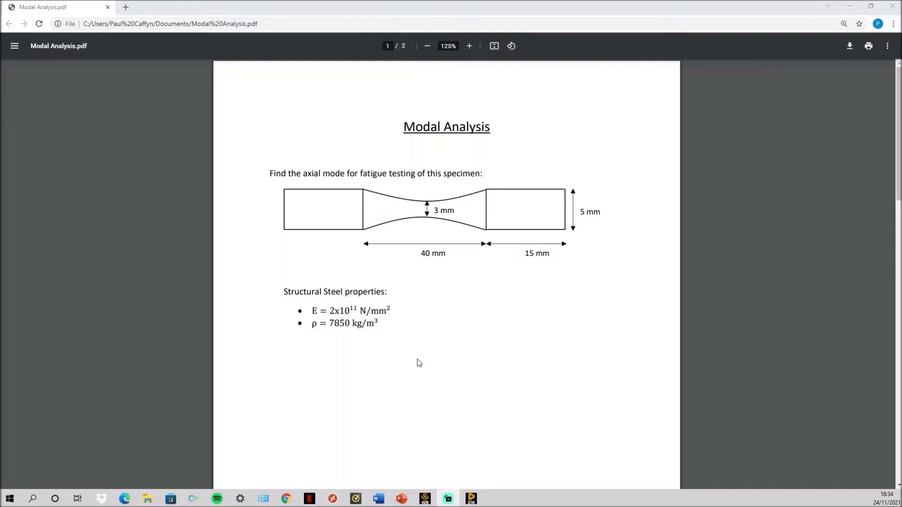
mouse_move(464, 463)
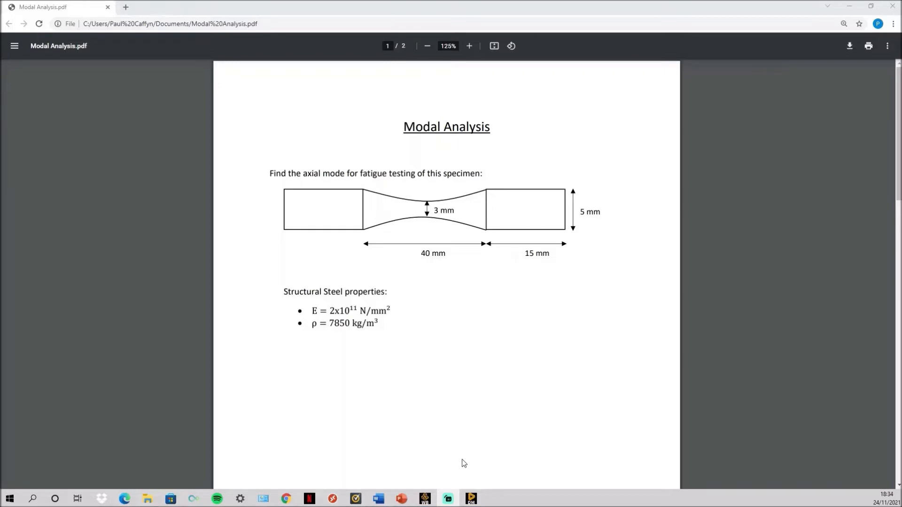
Step: Switch to DesignModeler and show the Tree Outline with the revolved body's 3375.9 mm³ volume
click(446, 498)
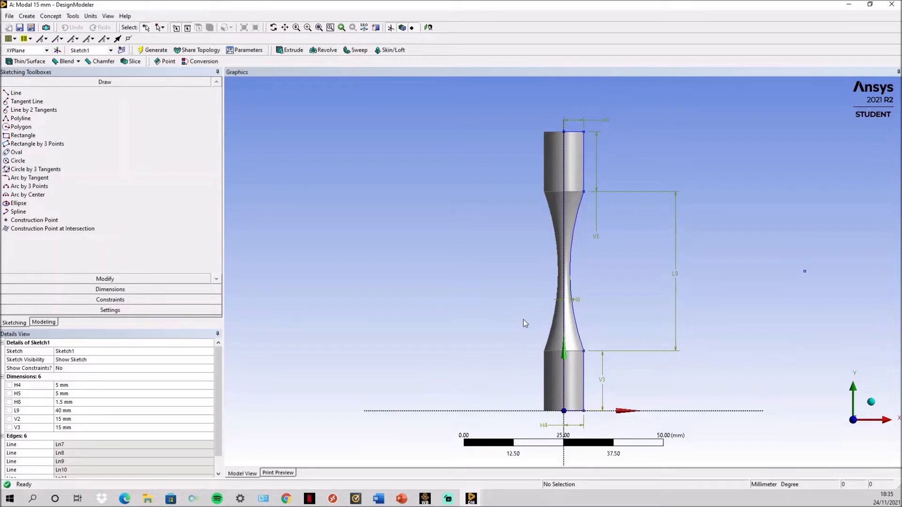
mouse_move(245, 356)
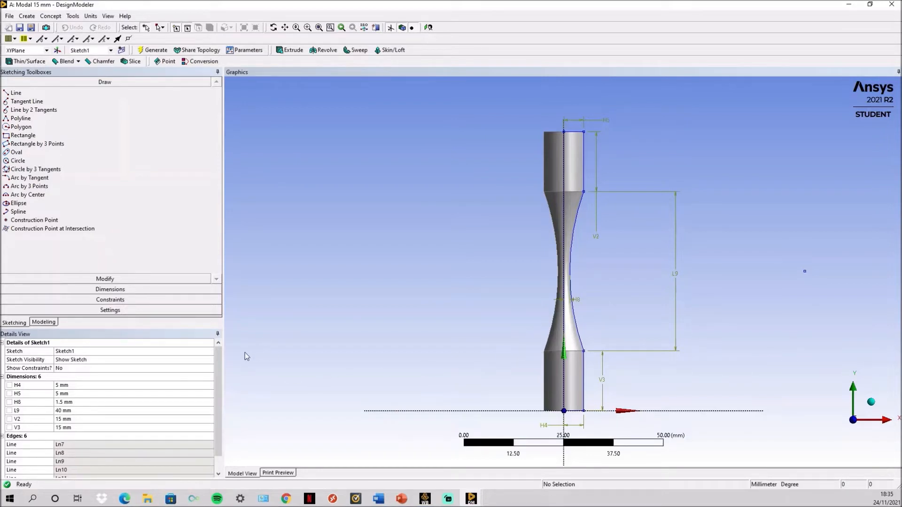
mouse_move(64, 421)
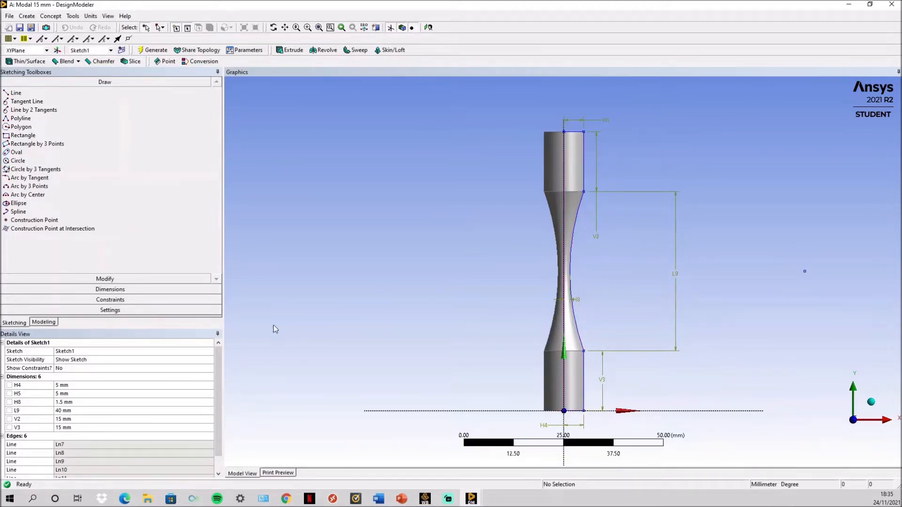
click(44, 323)
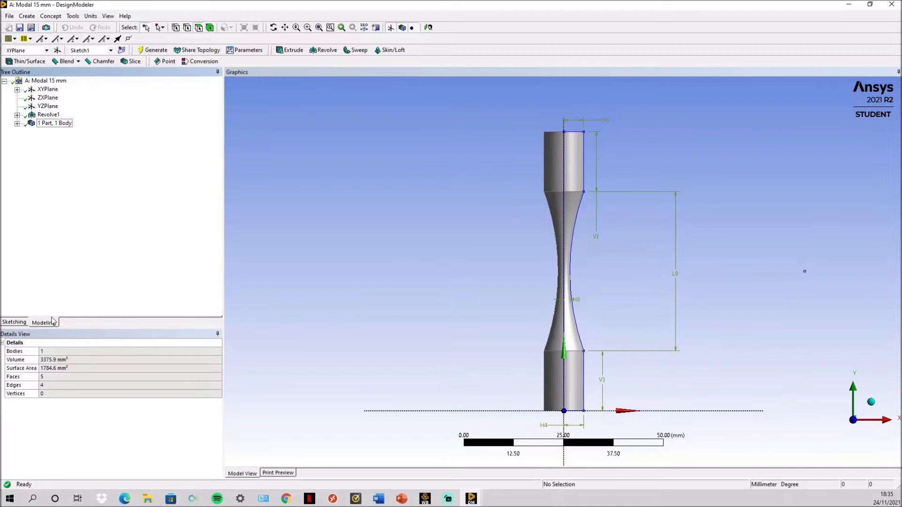
mouse_move(552, 368)
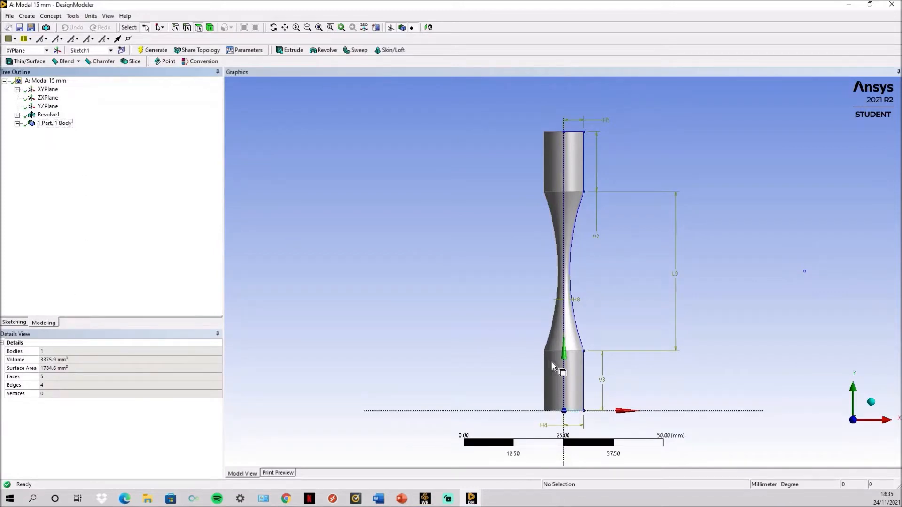
mouse_move(547, 357)
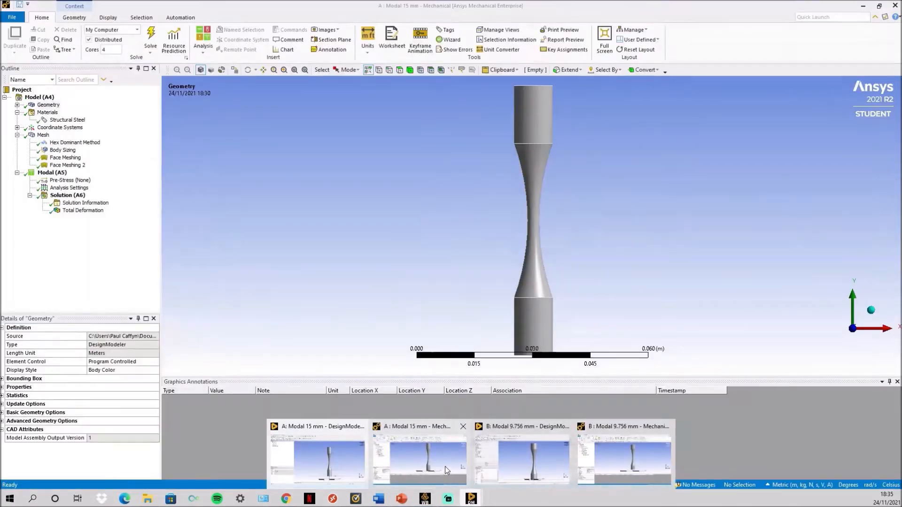
mouse_move(479, 228)
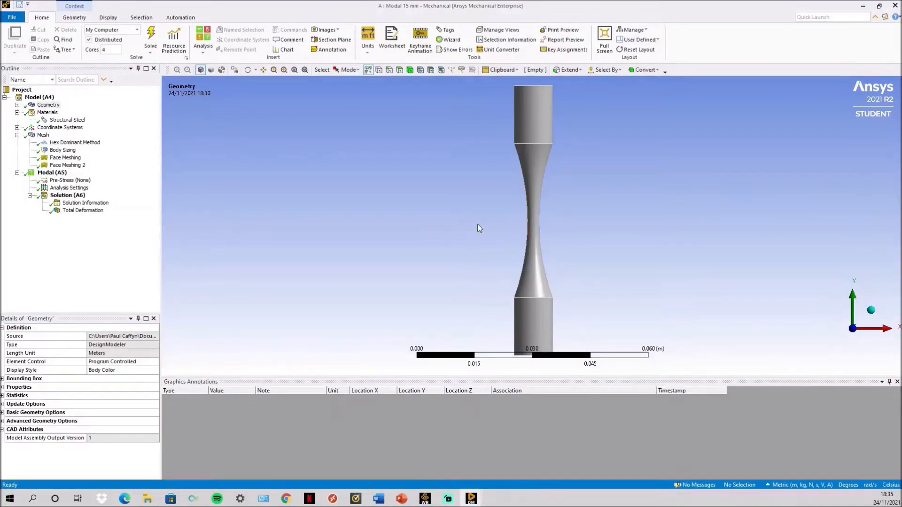
mouse_move(466, 207)
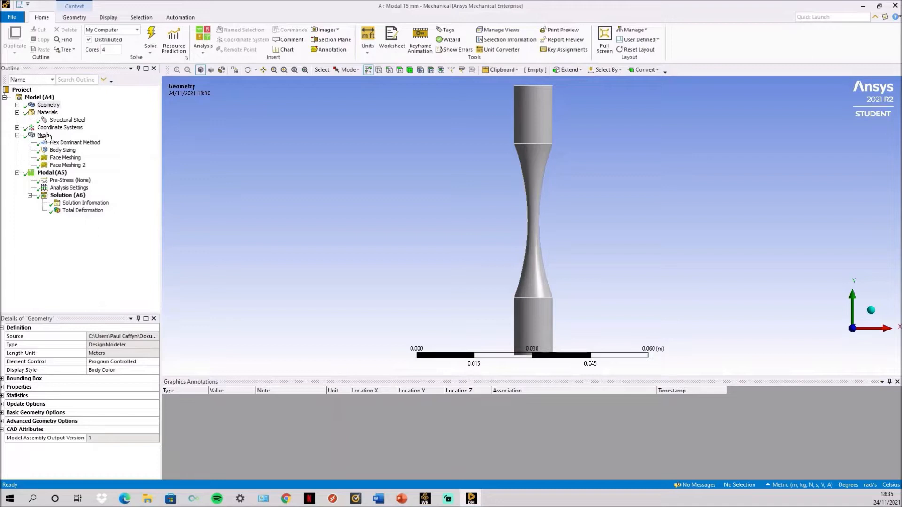
Step: Review the specimen mesh, the hex-dominant method and the body sizing settings
click(44, 135)
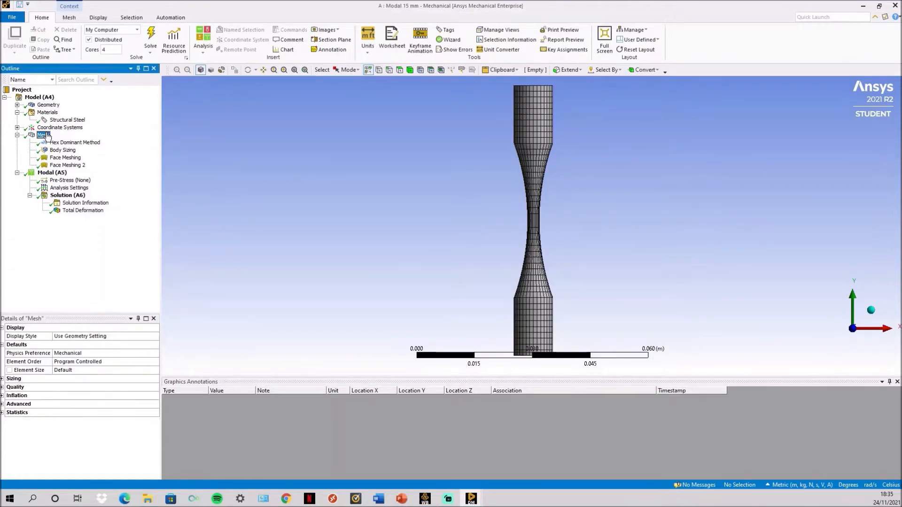
click(74, 142)
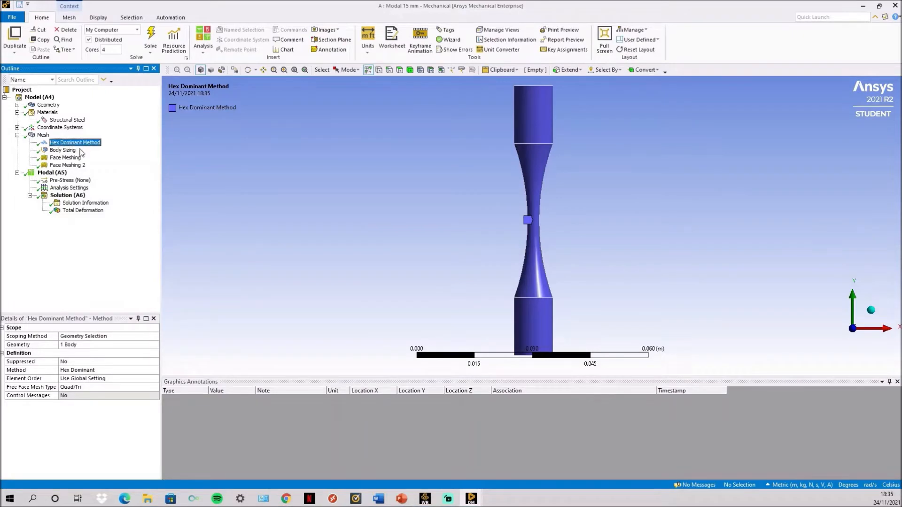
click(62, 150)
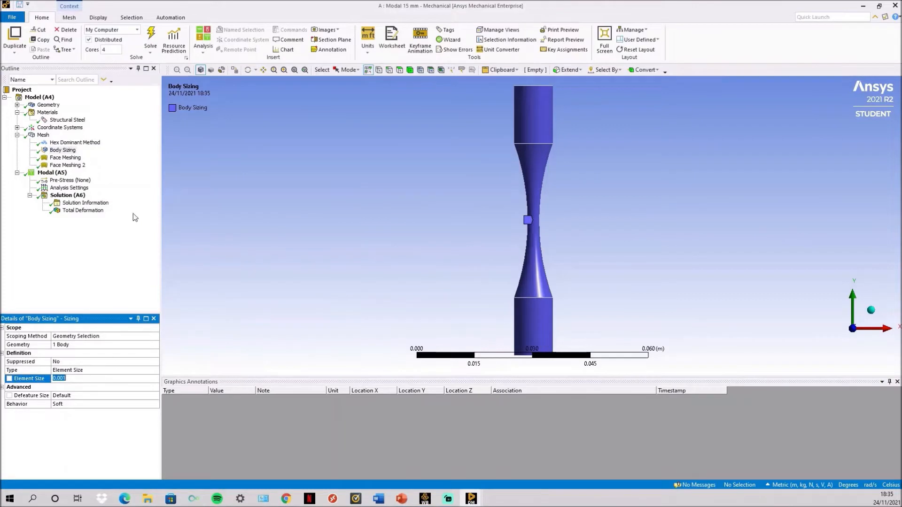
Step: Compare mapped face meshing on the end faces (10 divisions) and gauge face (25 divisions)
click(65, 157)
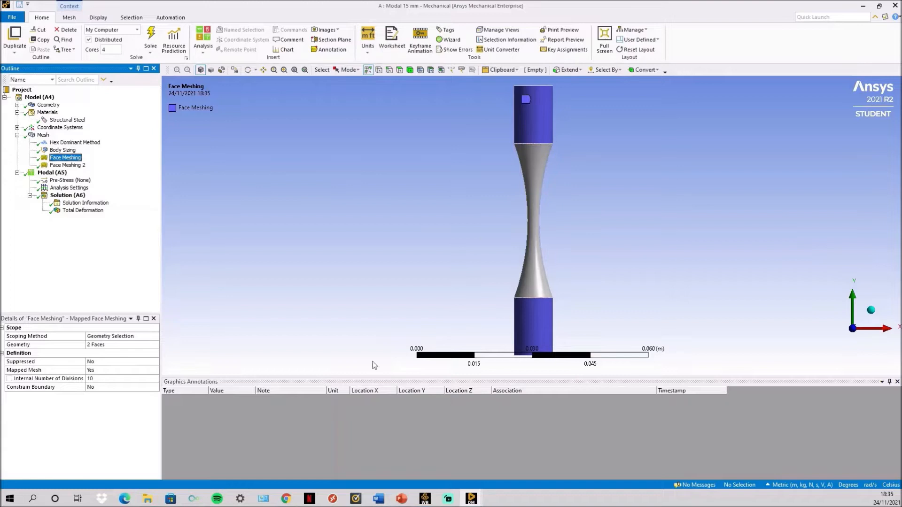
click(68, 165)
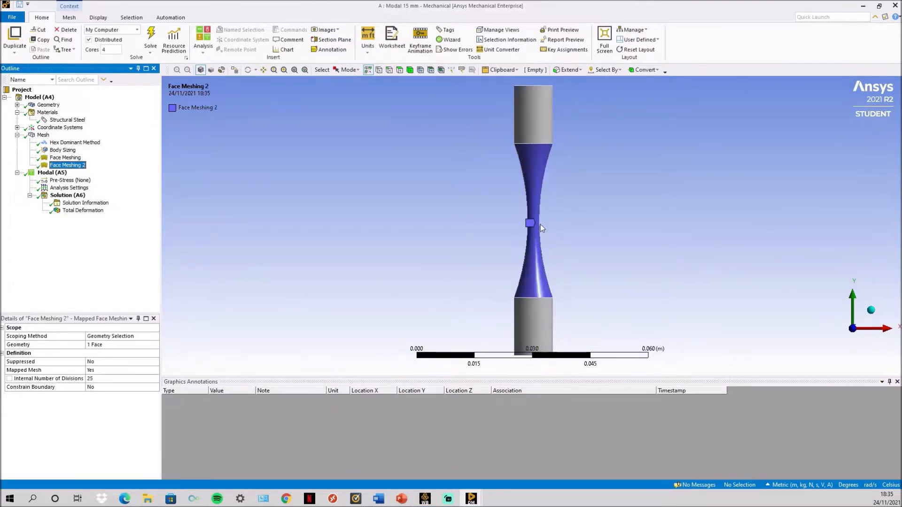
mouse_move(517, 272)
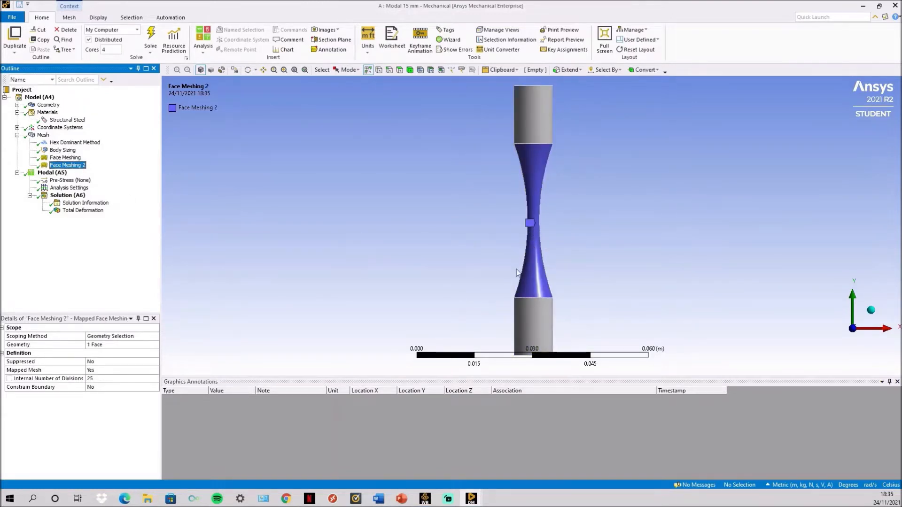
click(65, 158)
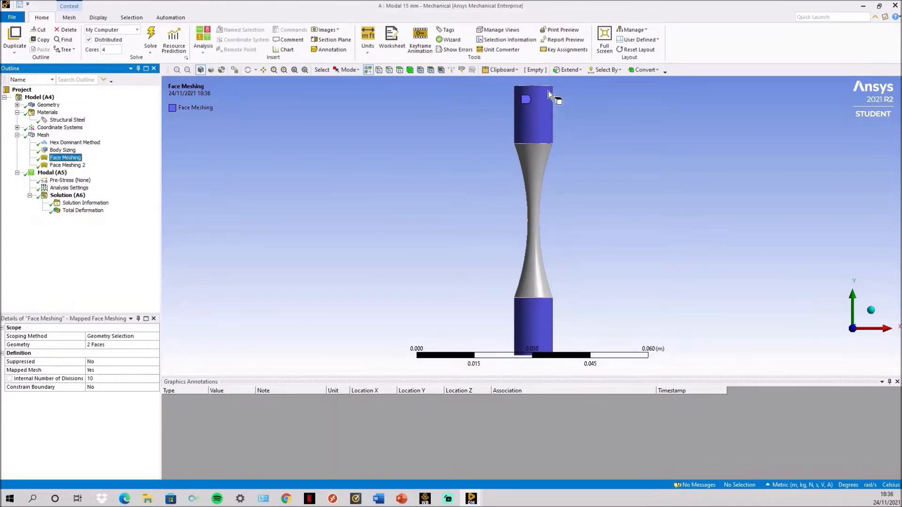
click(67, 165)
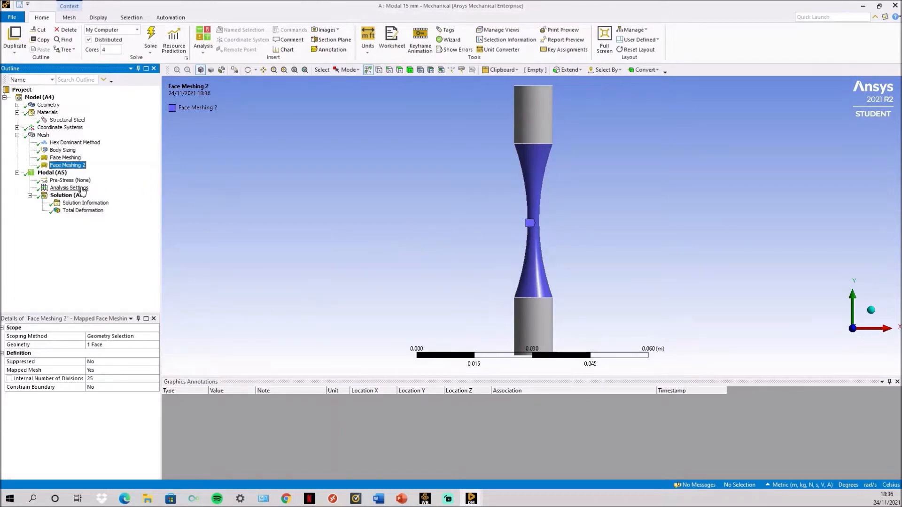
Step: Show Modal (A5) Analysis Settings: 12 modes, no damping, program-controlled solver
click(69, 187)
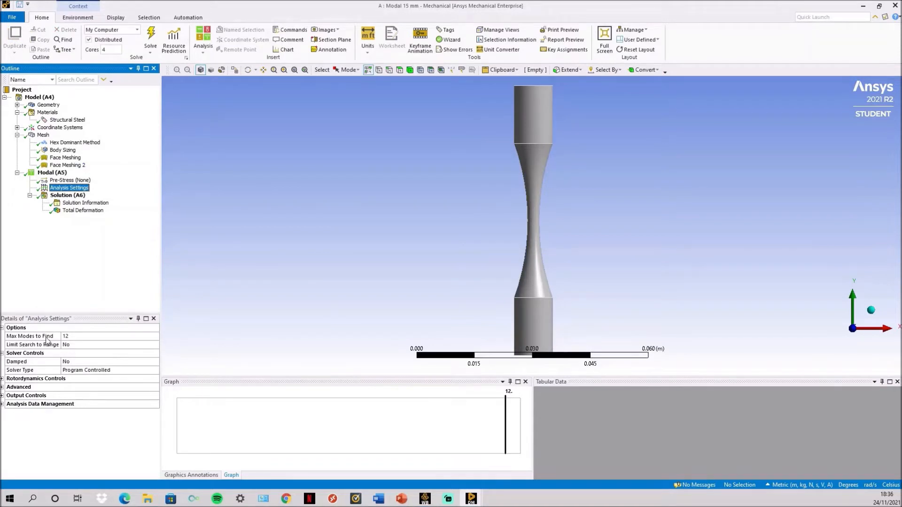
mouse_move(80, 341)
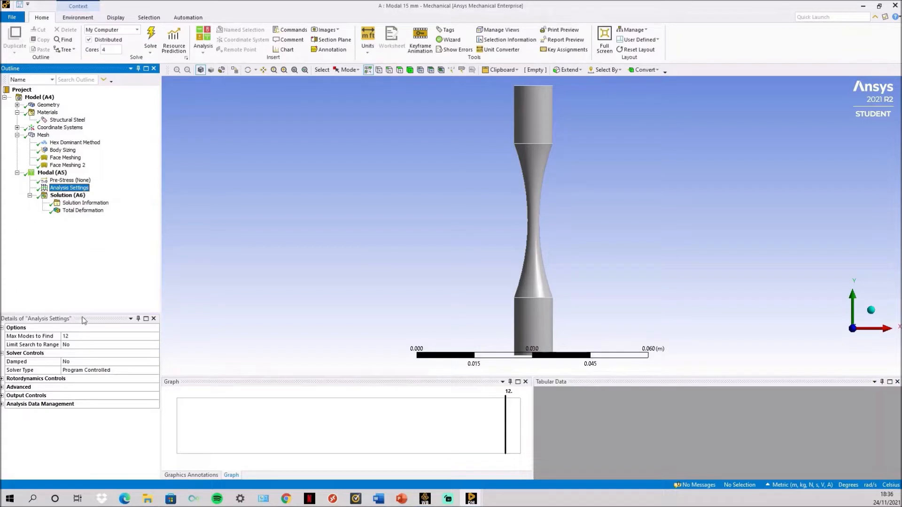
Step: Show Solution (A6) Total Deformation with mode 12 at 17,080 Hz and the frequency table
click(83, 210)
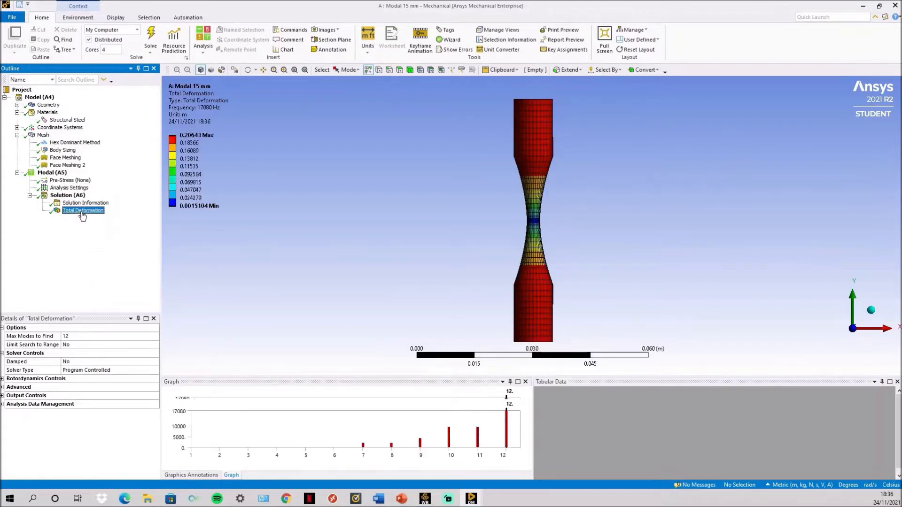
click(82, 210)
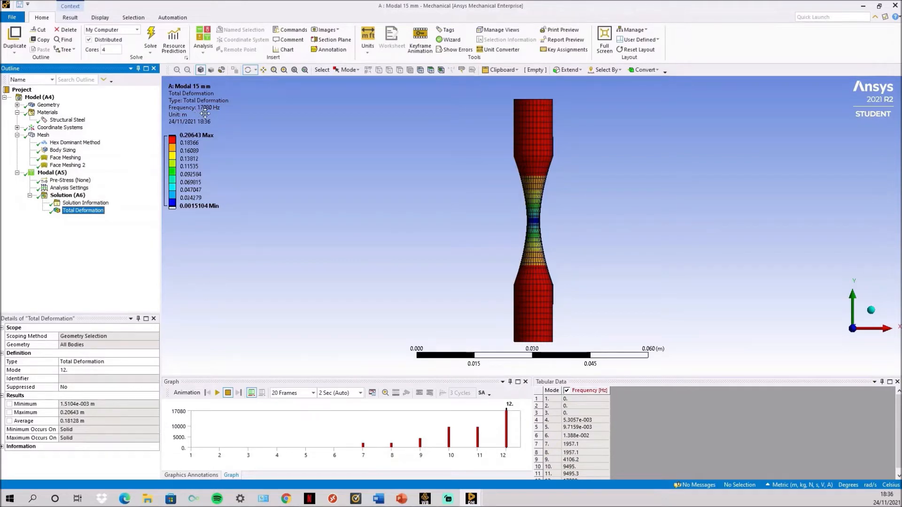
mouse_move(524, 201)
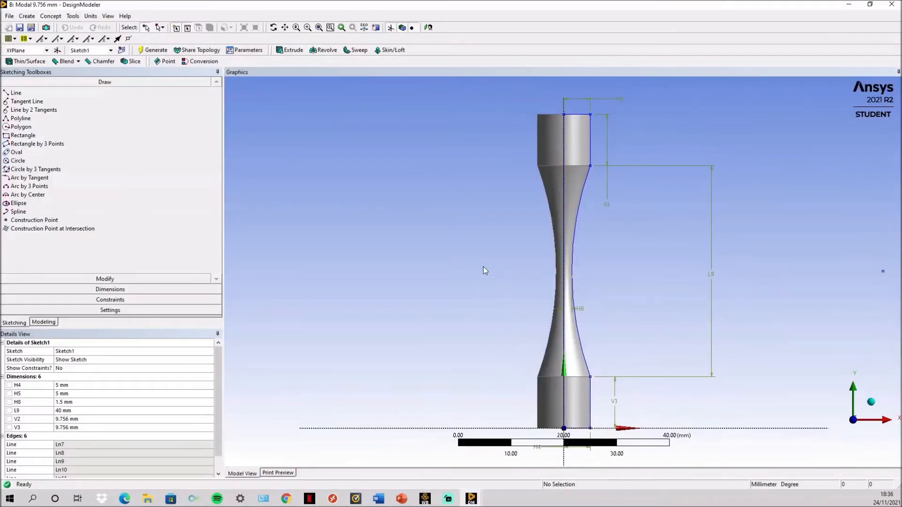
mouse_move(491, 271)
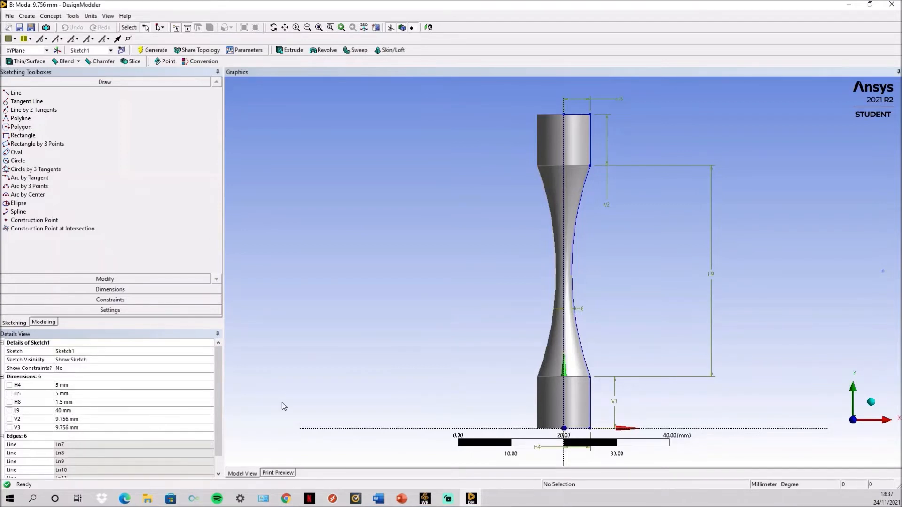
mouse_move(460, 488)
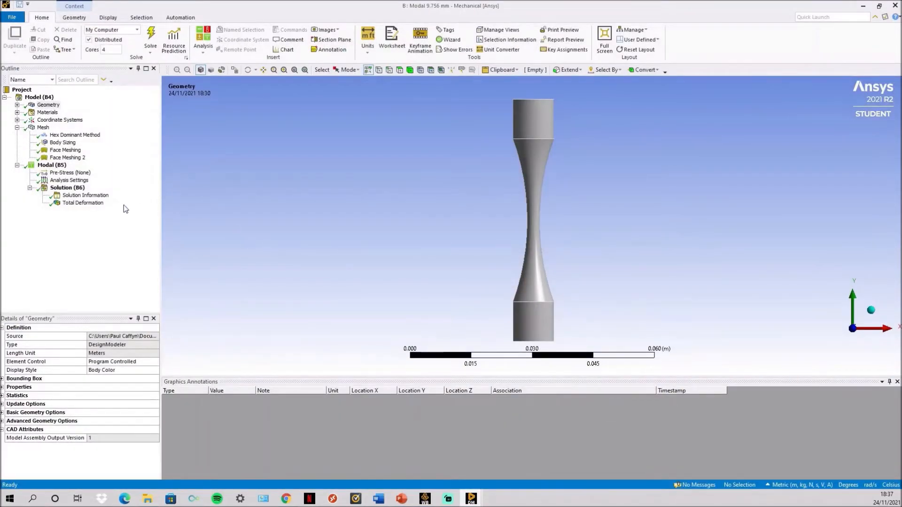
Step: Show Solution (B6) Total Deformation with mode 12 at about 20,000 Hz
click(82, 202)
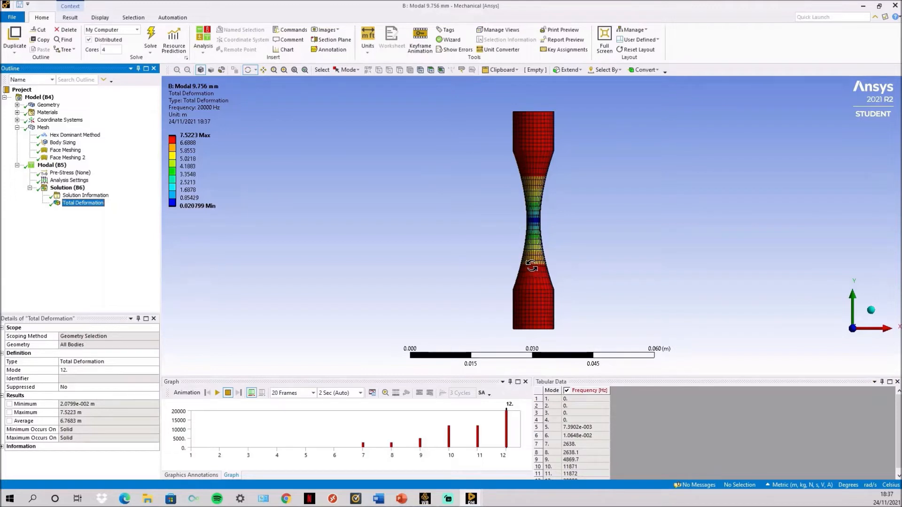
mouse_move(533, 266)
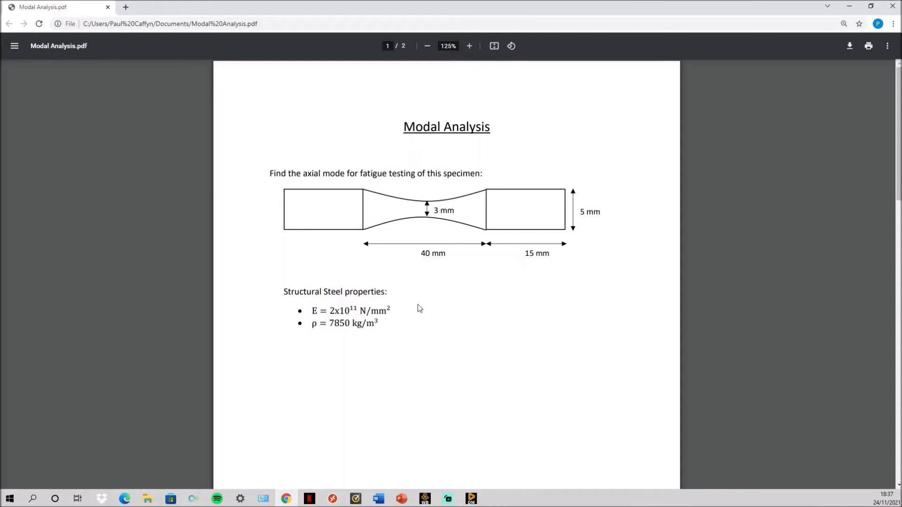
Step: Scroll the Modal Analysis PDF to the hand calculation giving L1 = 9.430 mm
scroll(down, 3)
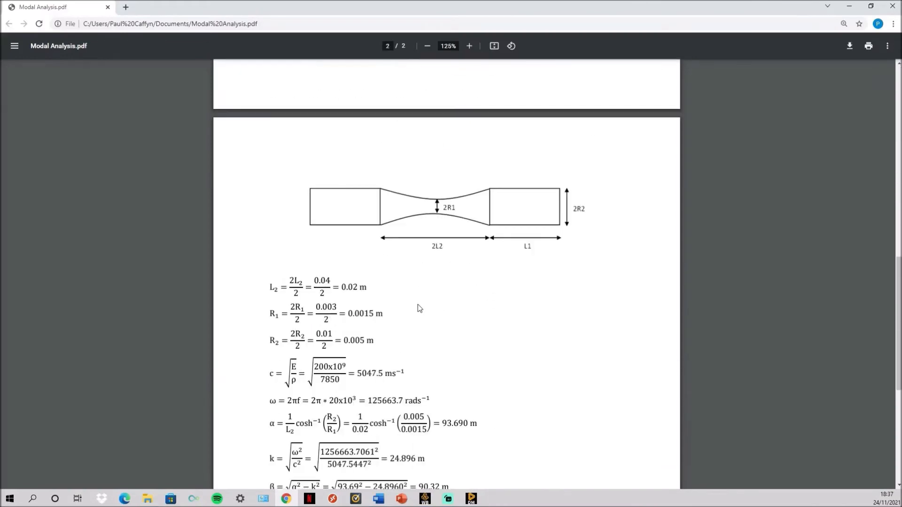
scroll(down, 3)
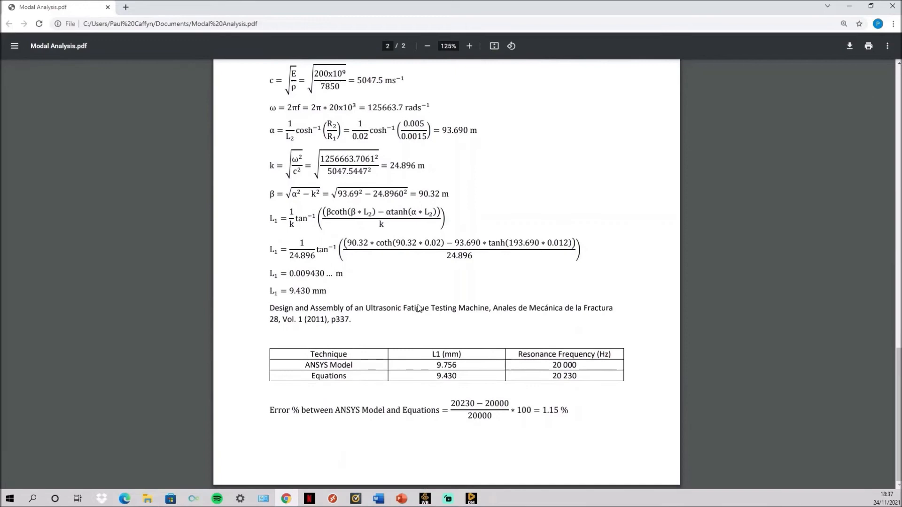
mouse_move(367, 325)
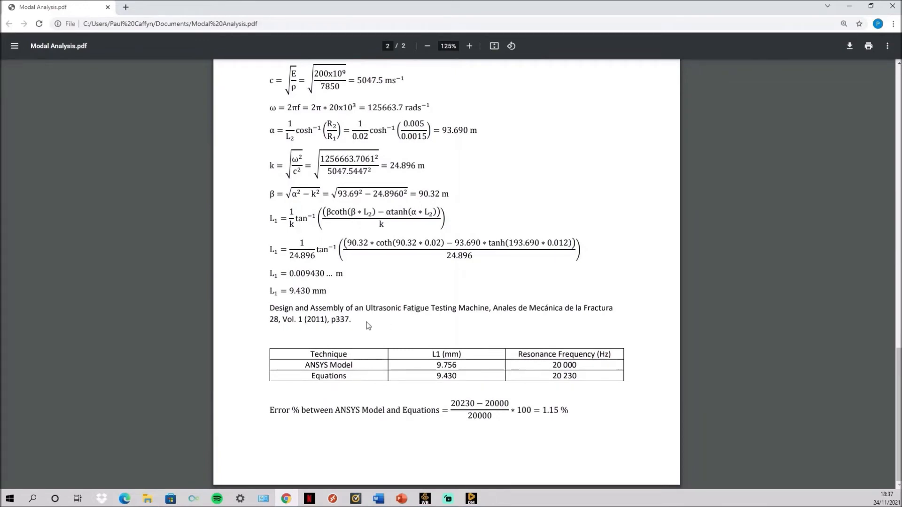
scroll(up, 3)
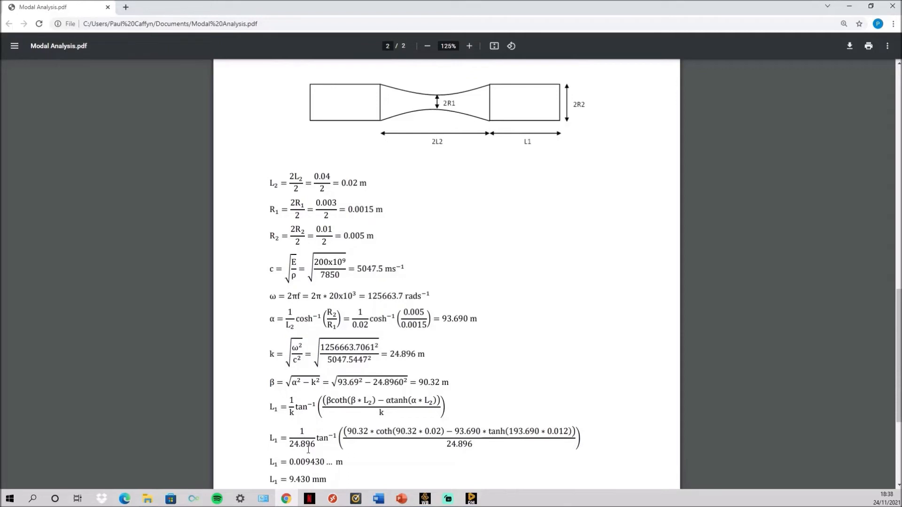
mouse_move(315, 109)
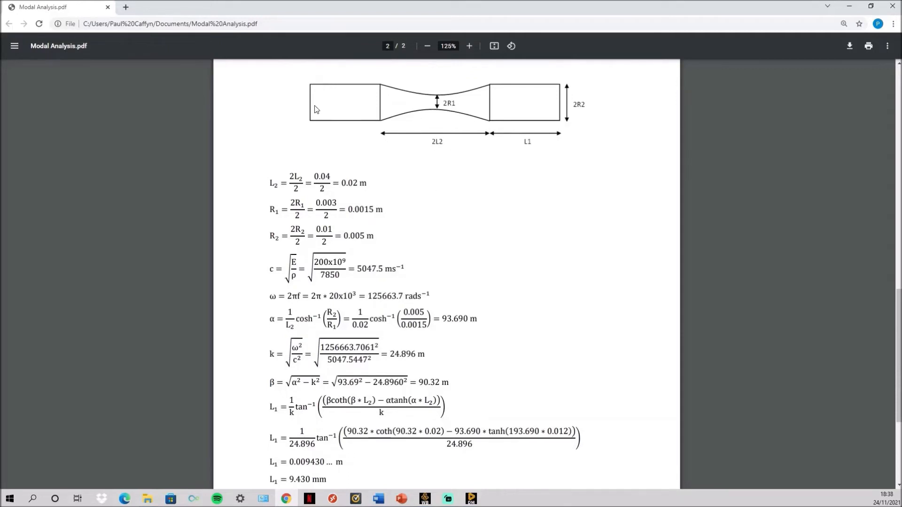
mouse_move(483, 142)
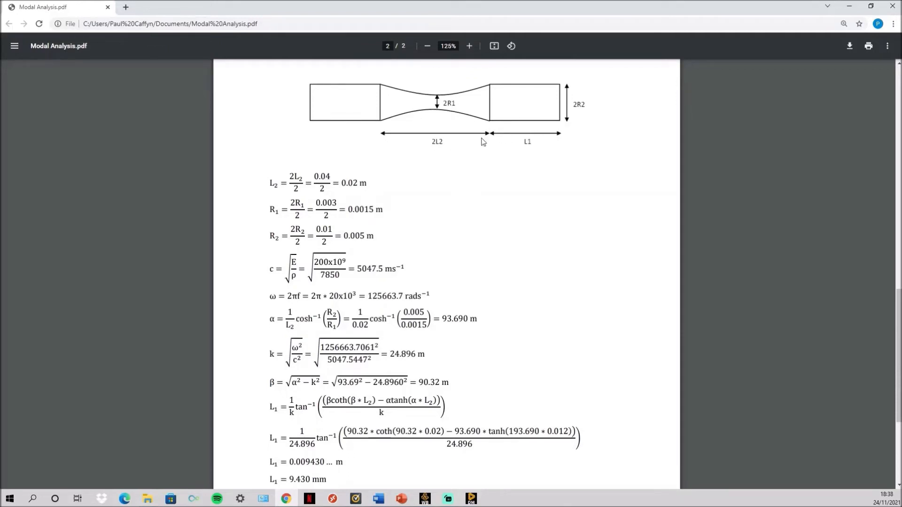
mouse_move(526, 140)
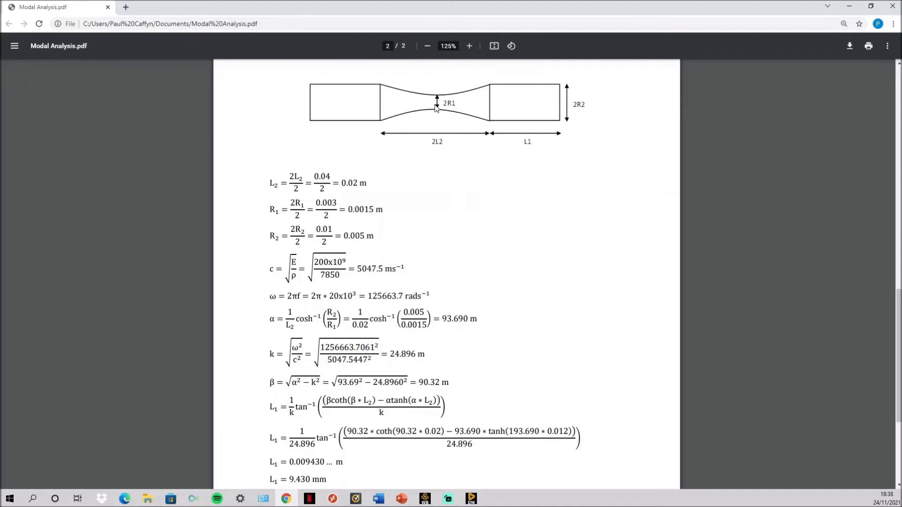
mouse_move(443, 145)
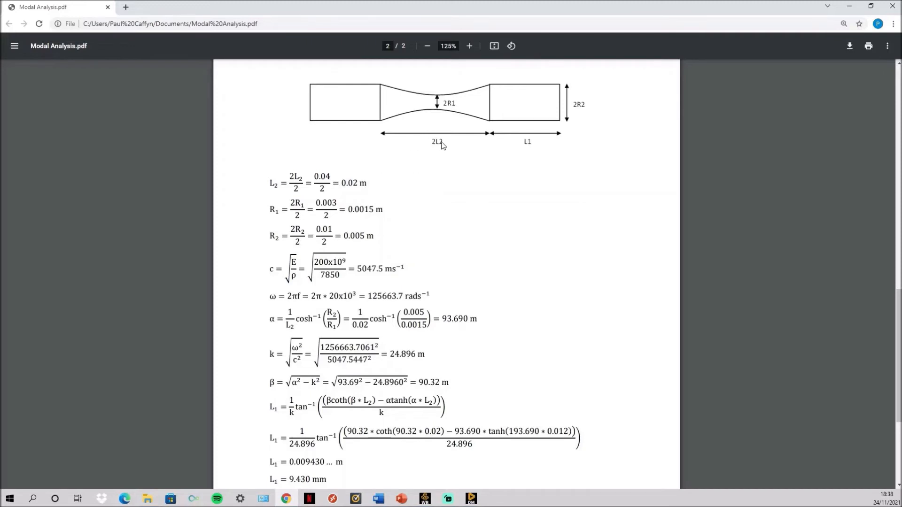
mouse_move(484, 143)
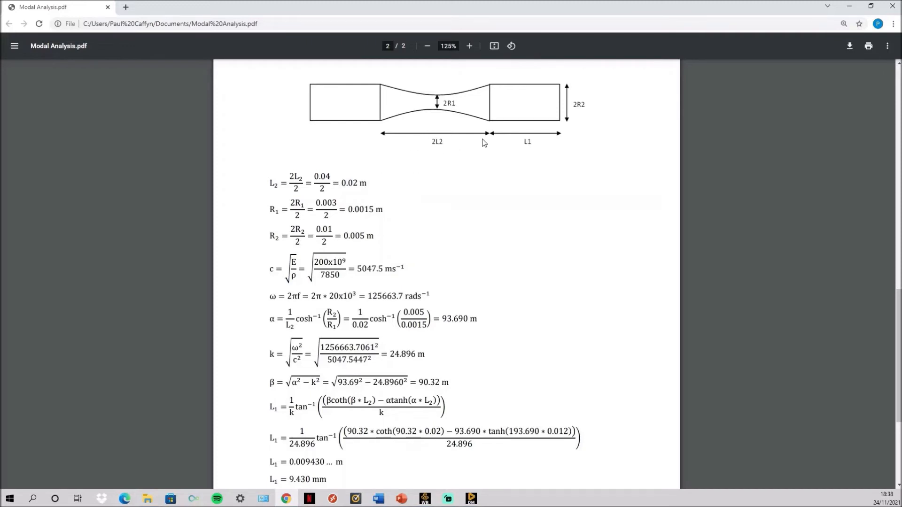
scroll(up, 3)
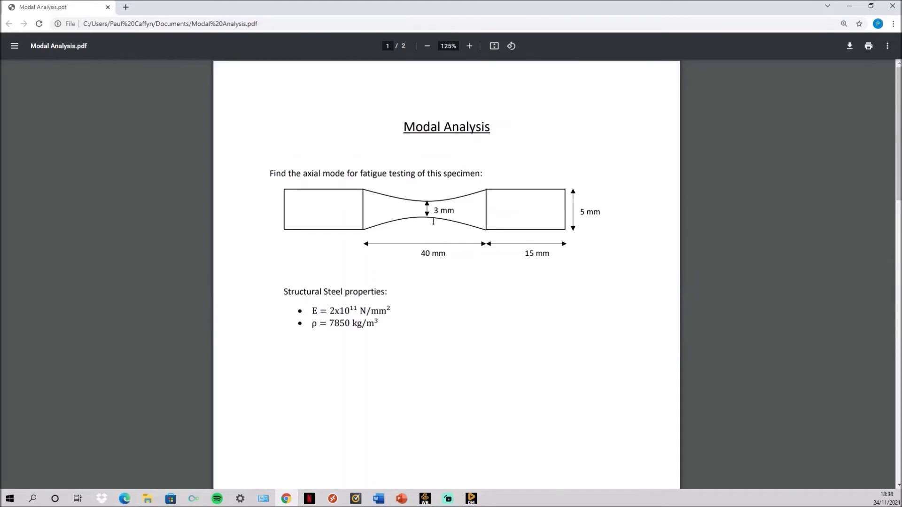
scroll(down, 3)
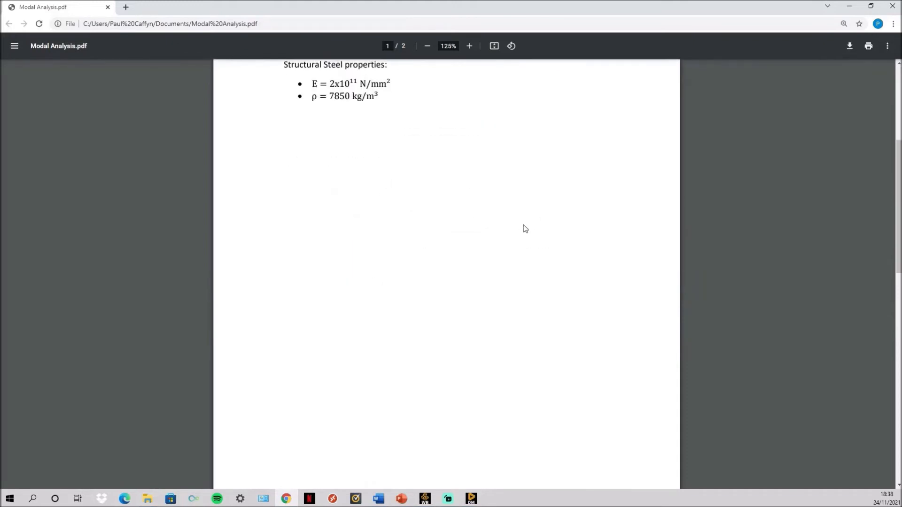
scroll(down, 3)
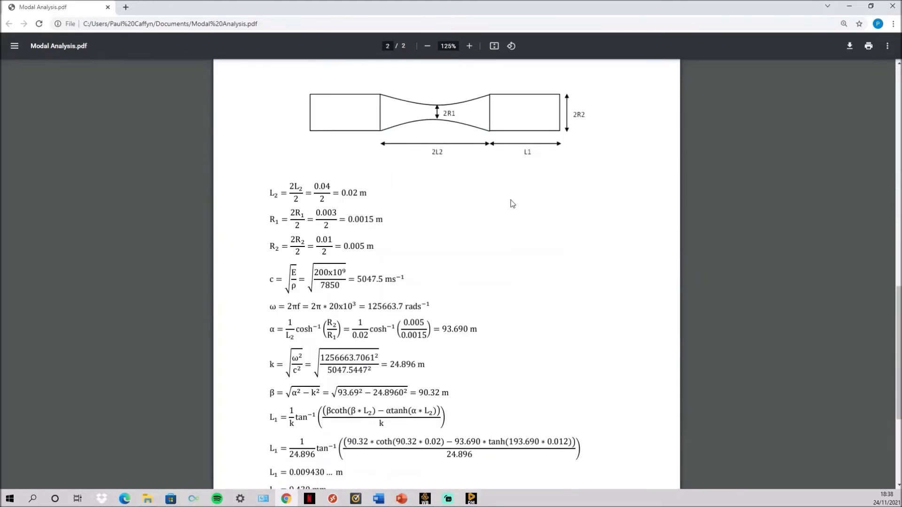
scroll(down, 3)
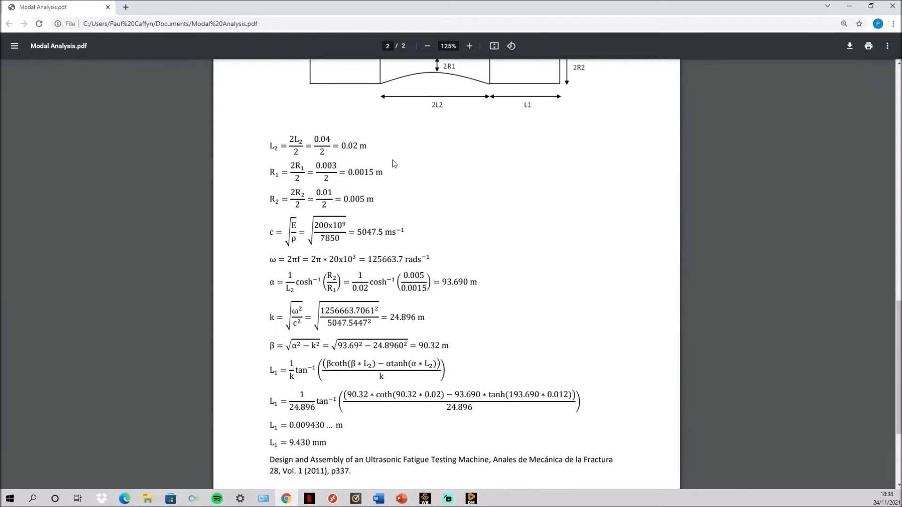
scroll(up, 3)
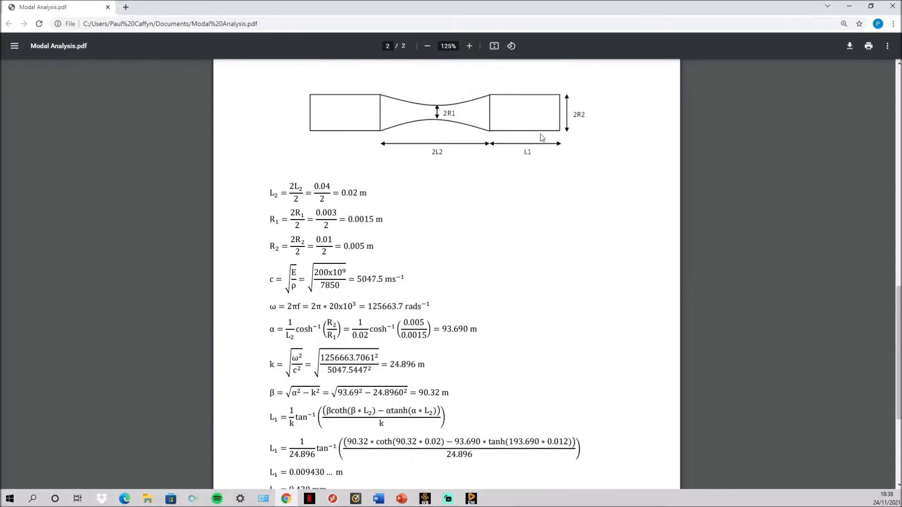
mouse_move(472, 152)
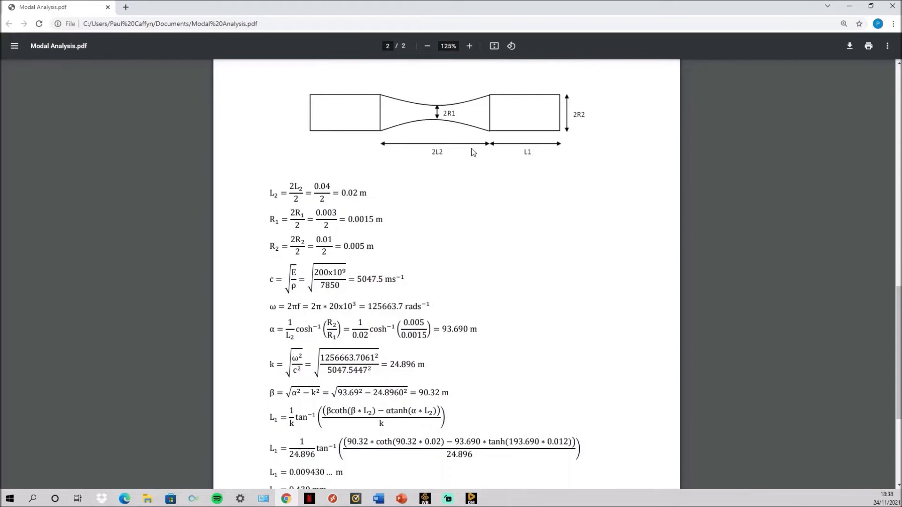
scroll(down, 3)
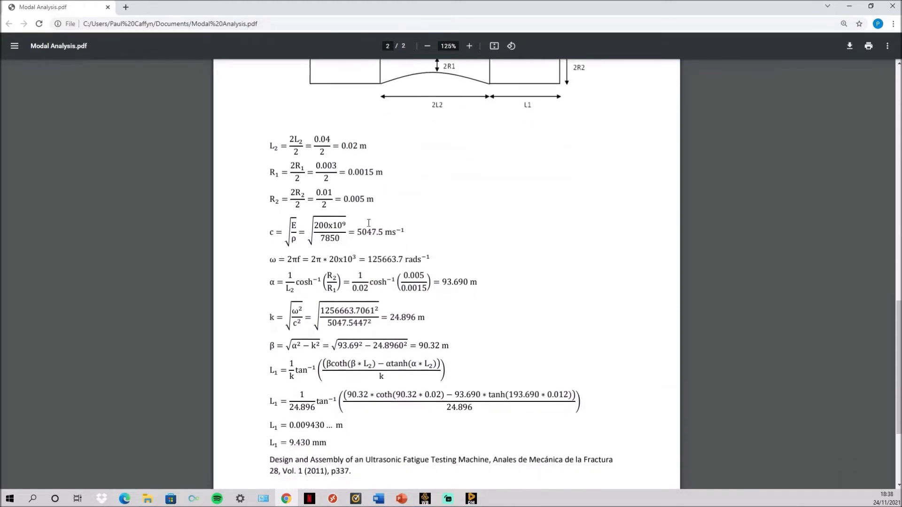
scroll(down, 3)
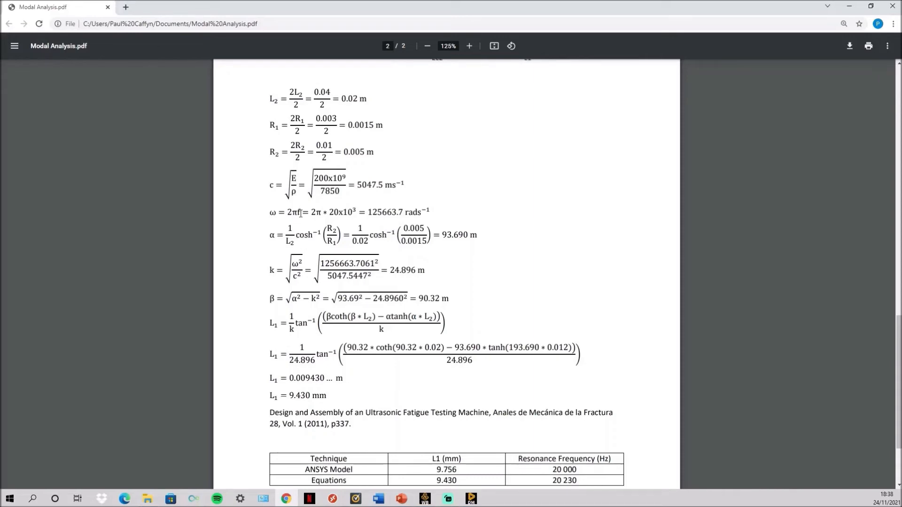
scroll(up, 3)
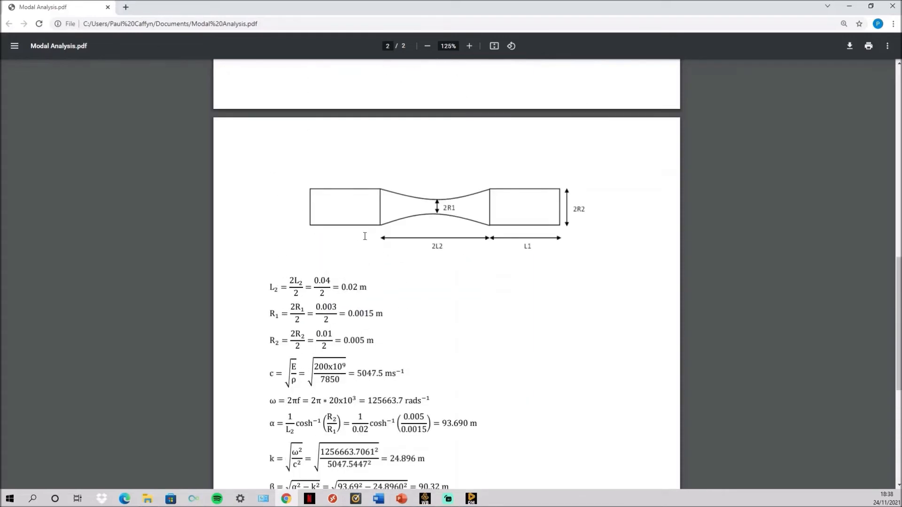
mouse_move(397, 246)
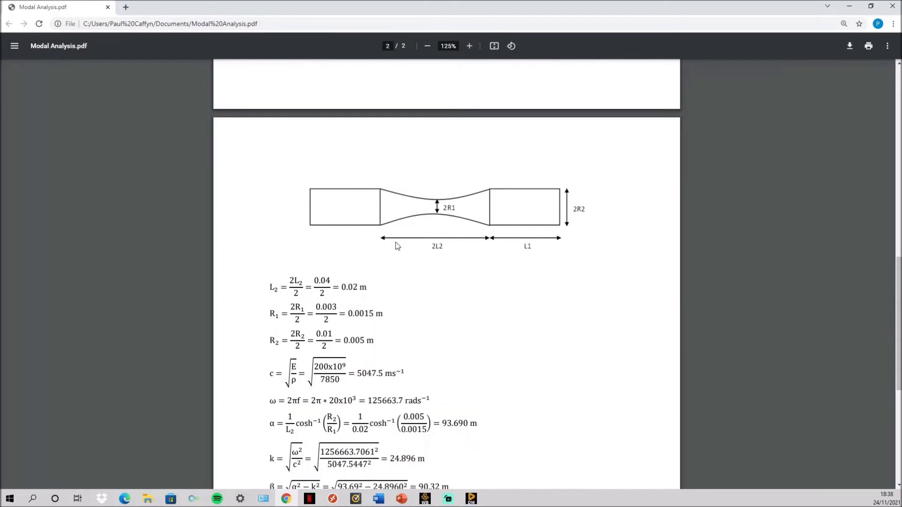
scroll(down, 3)
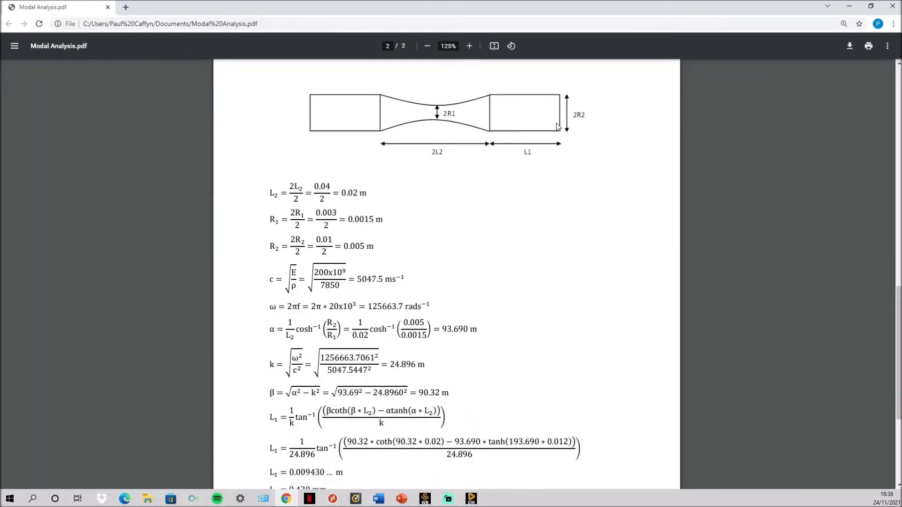
scroll(down, 3)
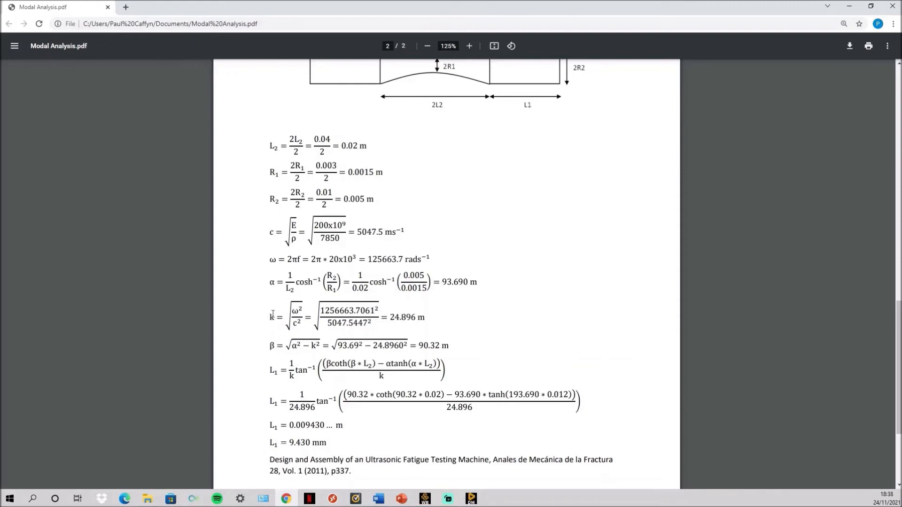
scroll(down, 3)
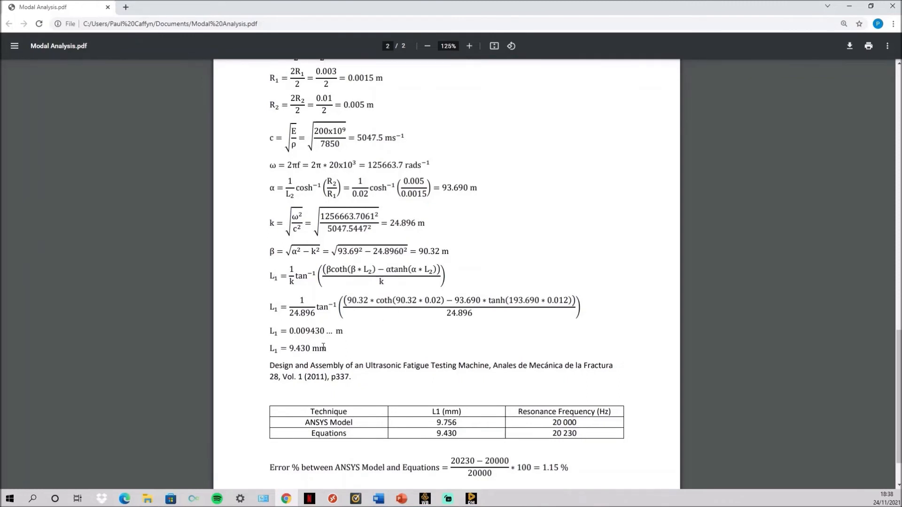
scroll(up, 3)
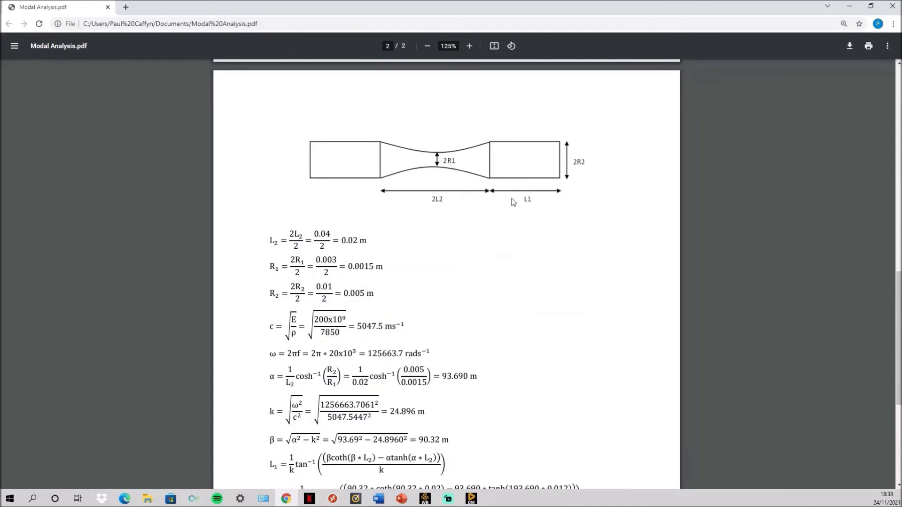
scroll(down, 3)
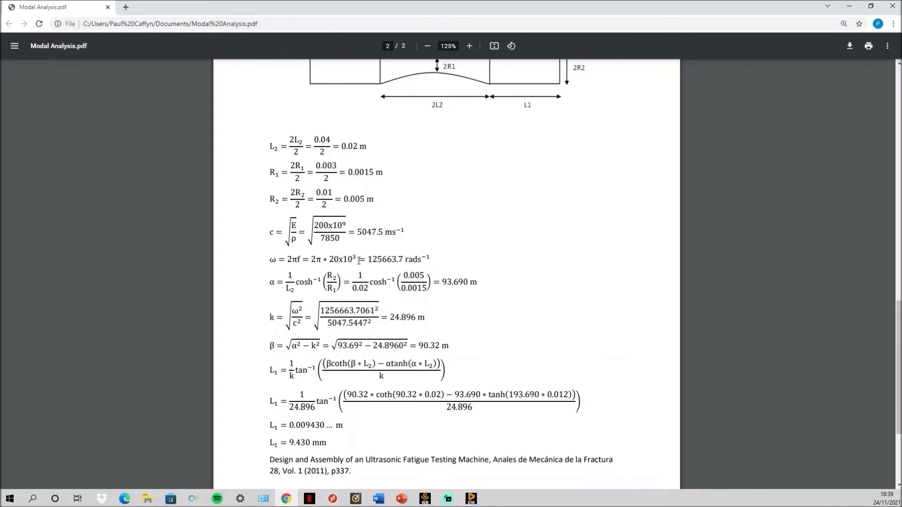
scroll(down, 3)
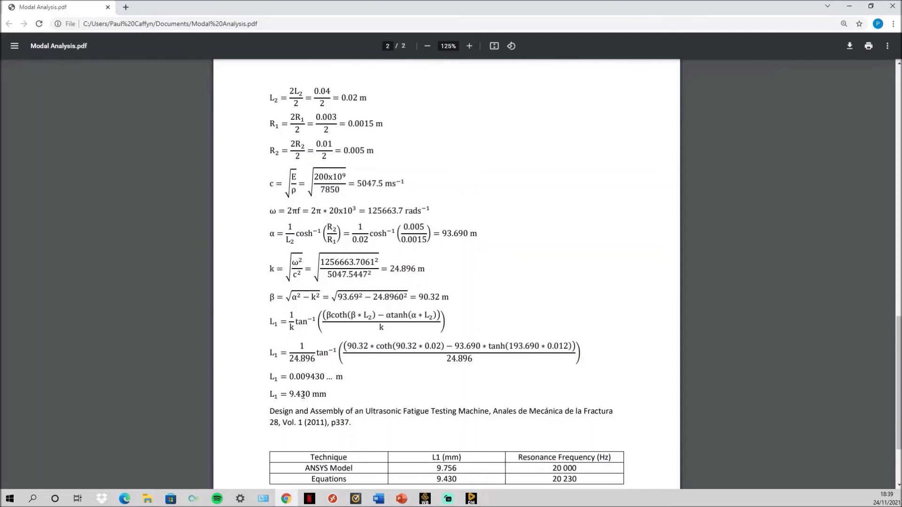
scroll(down, 3)
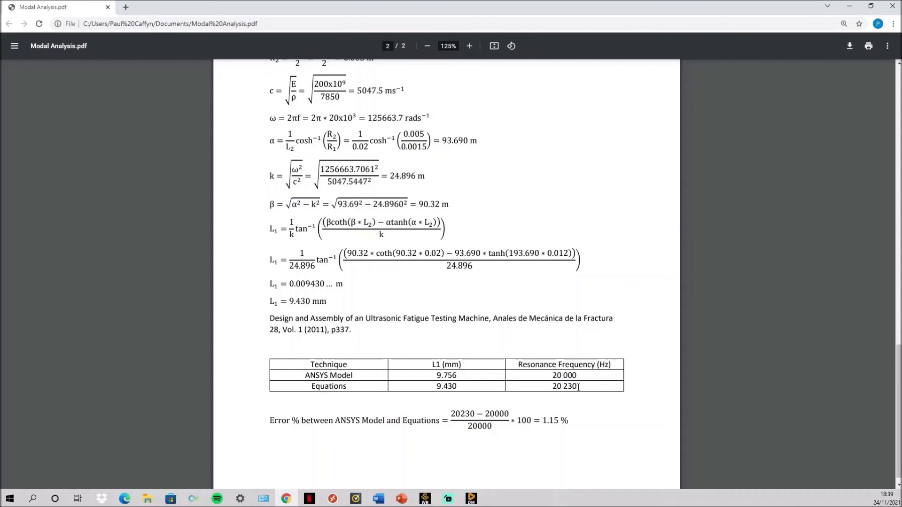
mouse_move(562, 374)
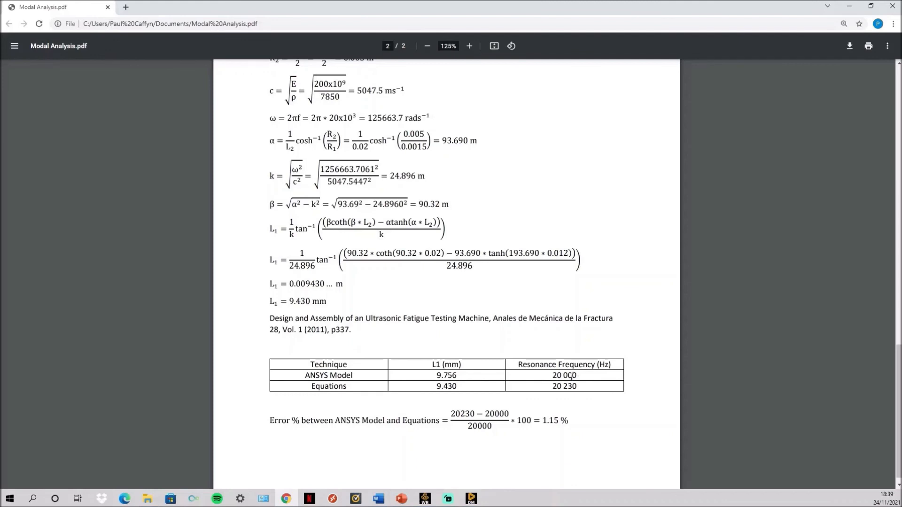
mouse_move(419, 440)
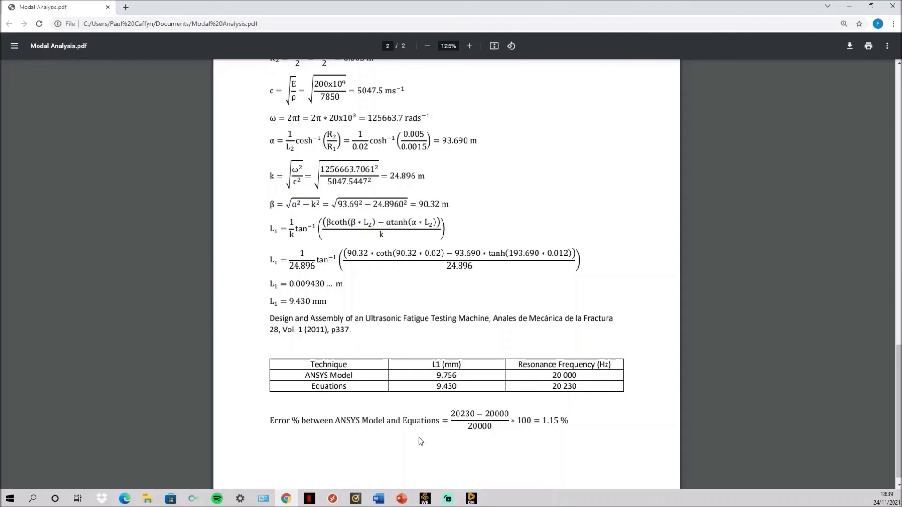
mouse_move(576, 427)
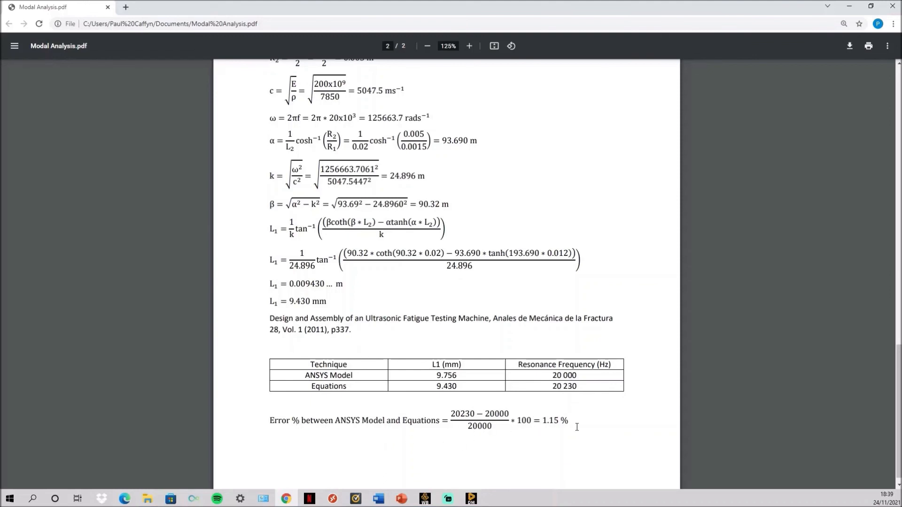